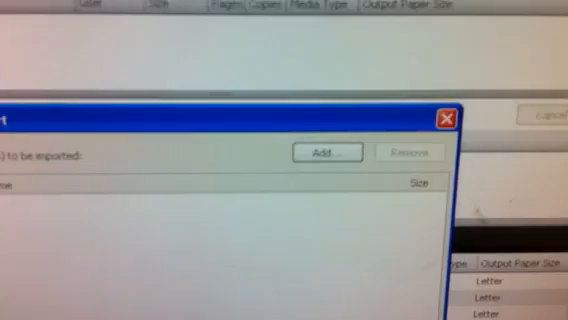
# - Import the print file into the Held queue so it appears among the held jobs
pyautogui.click(324, 152)
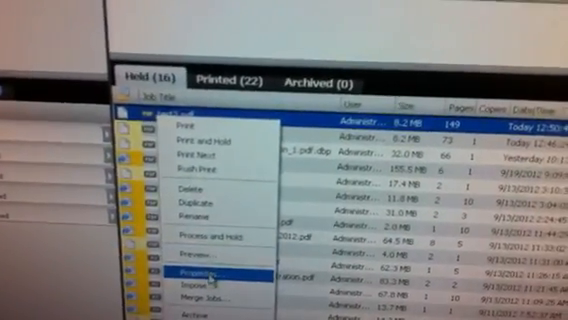
# - Bring up Job Properties for the held job, showing its Media settings and Input Tray
pyautogui.click(200, 268)
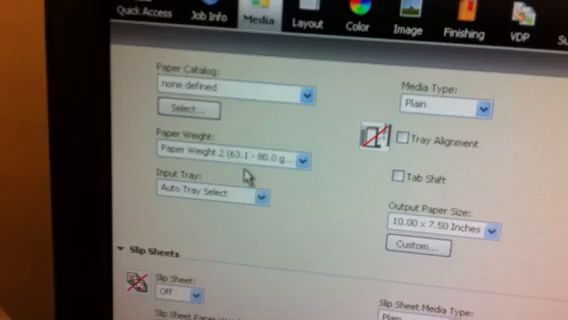